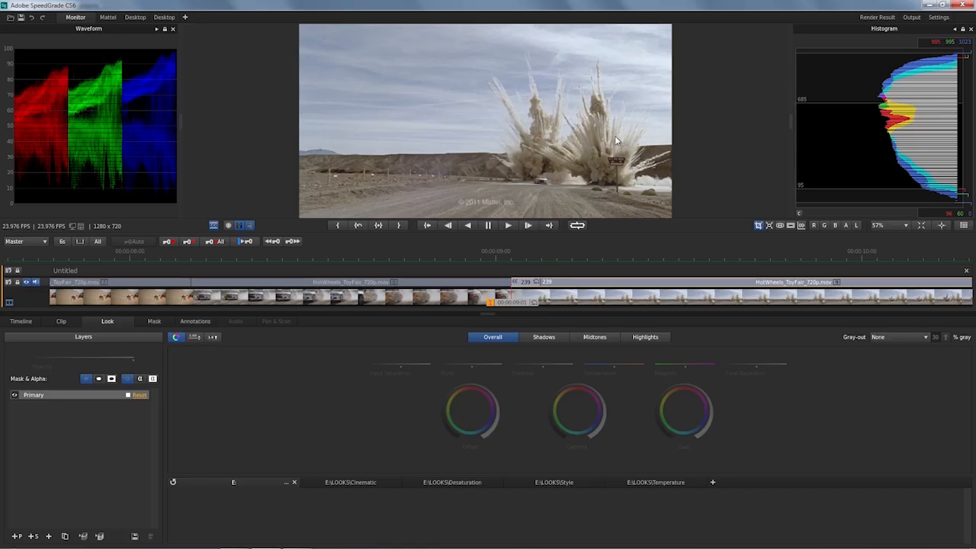
mouse_move(607, 151)
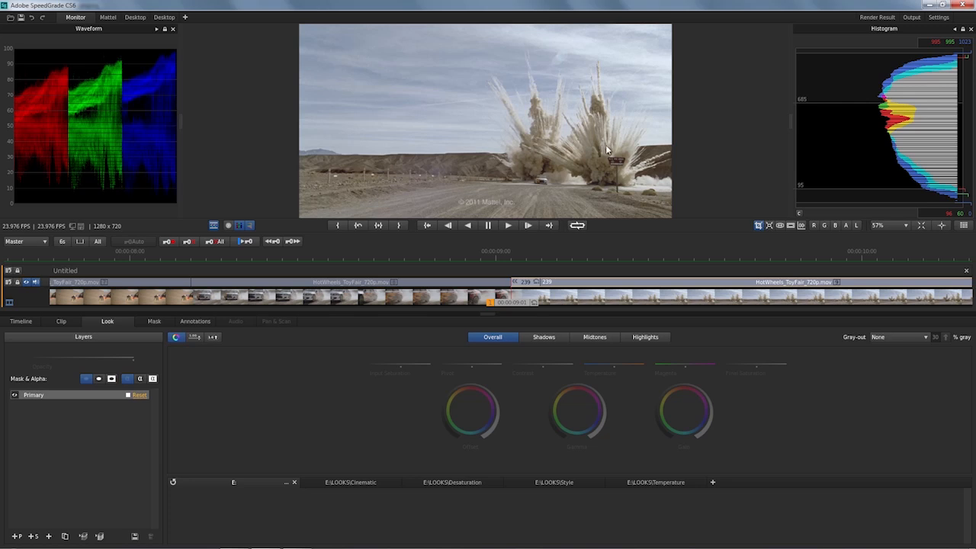
mouse_move(595, 171)
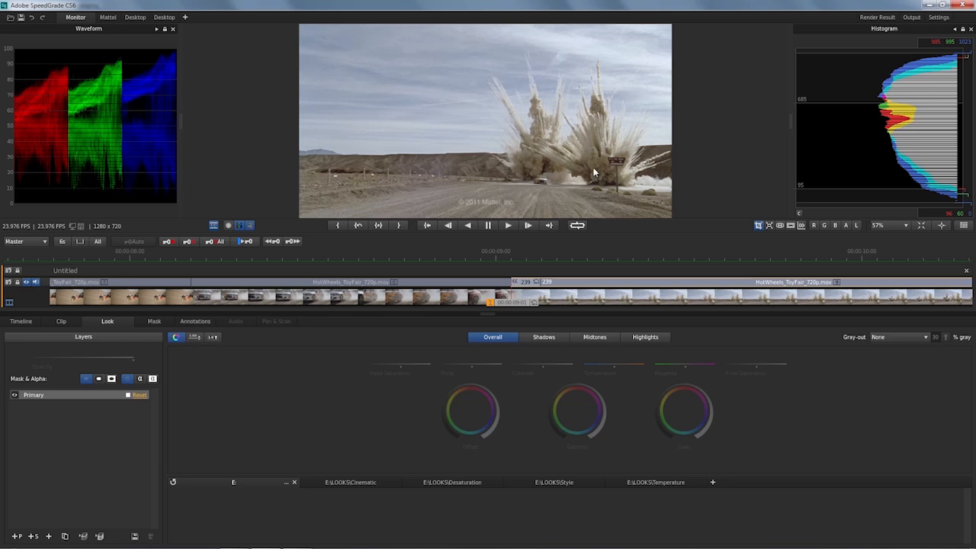
mouse_move(588, 183)
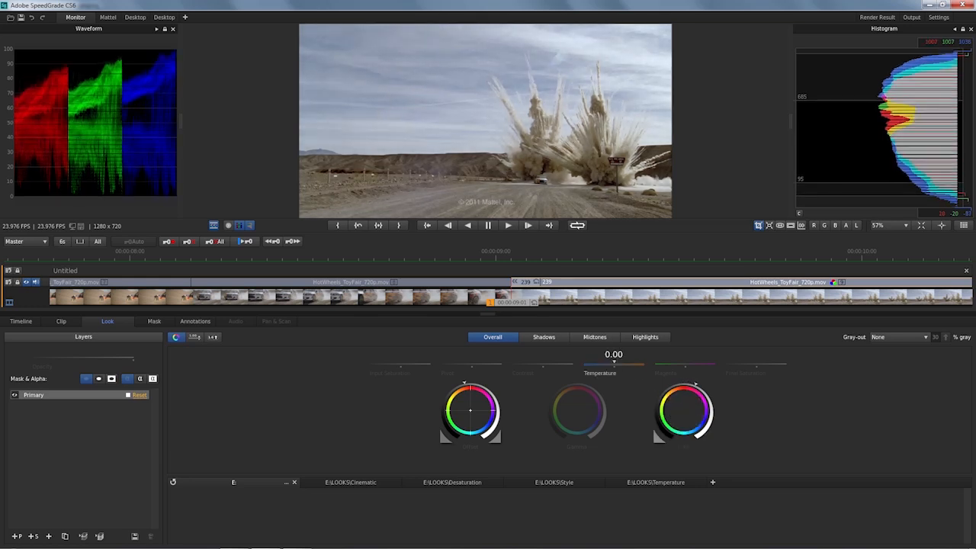
Step: Warm the explosion clip by nudging the Overall Temperature slider on the primary grade
drag(613, 362, 639, 363)
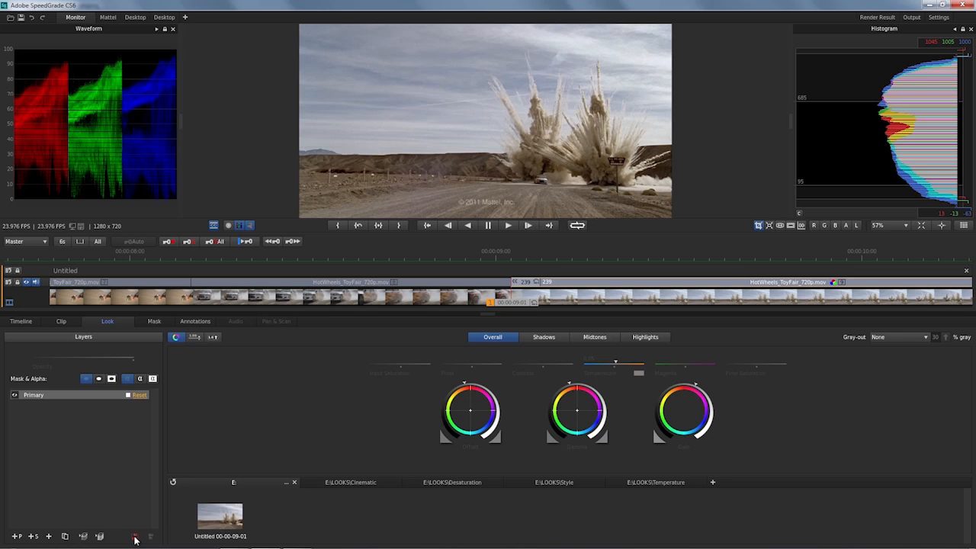
mouse_move(216, 531)
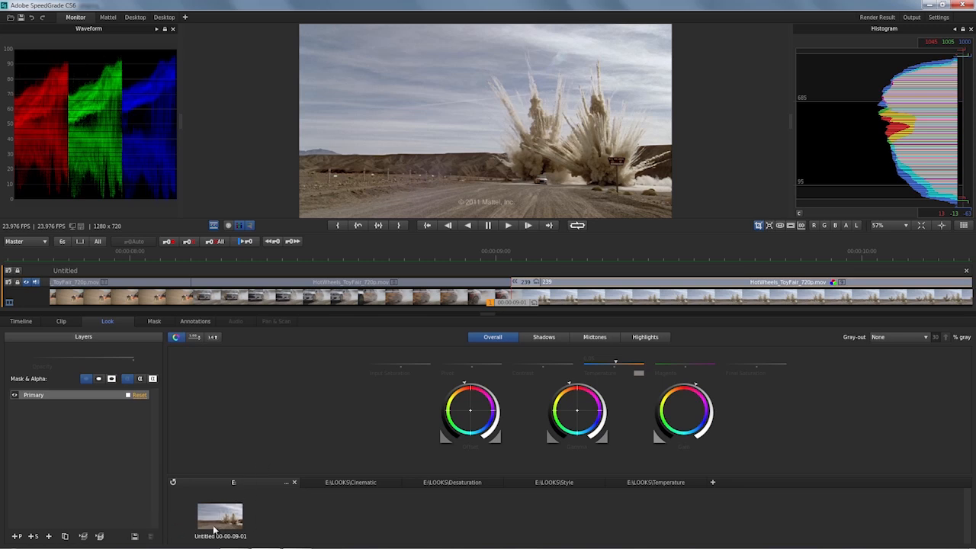
mouse_move(250, 531)
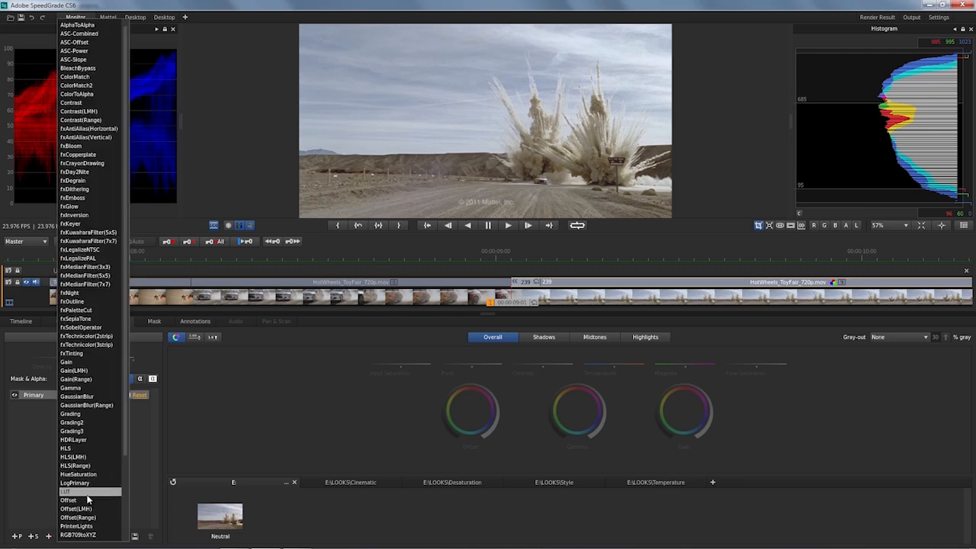
Step: Add a film-print LUT layer above the primary grade and reduce its opacity
click(67, 491)
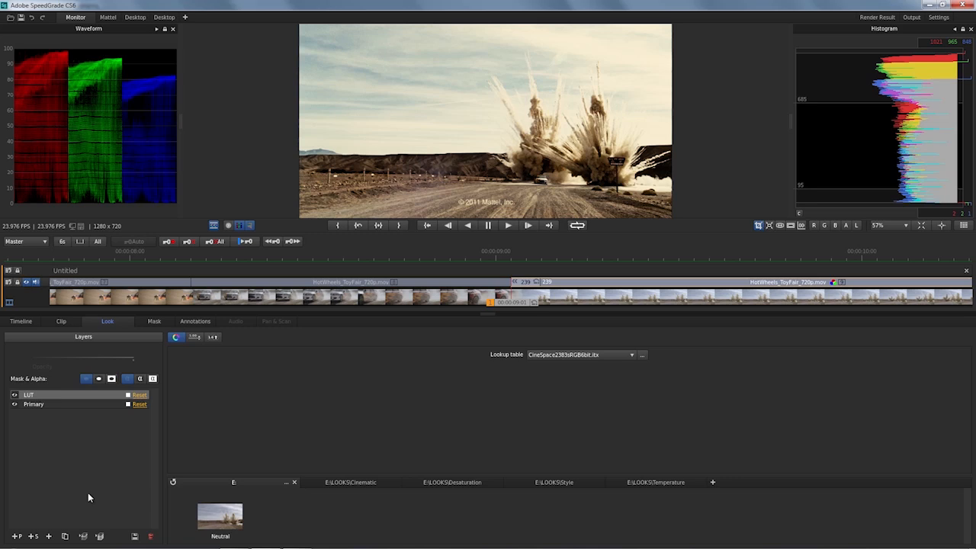
mouse_move(54, 397)
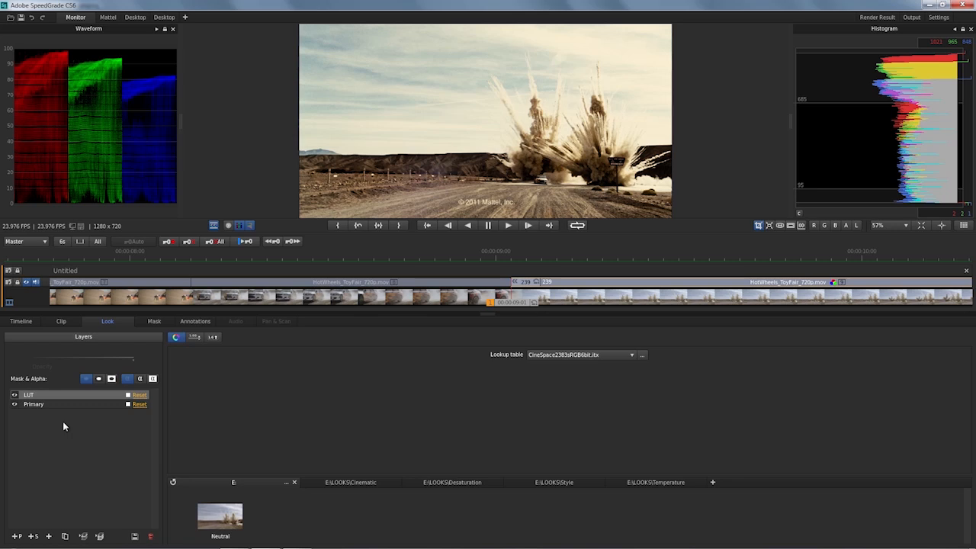
mouse_move(168, 351)
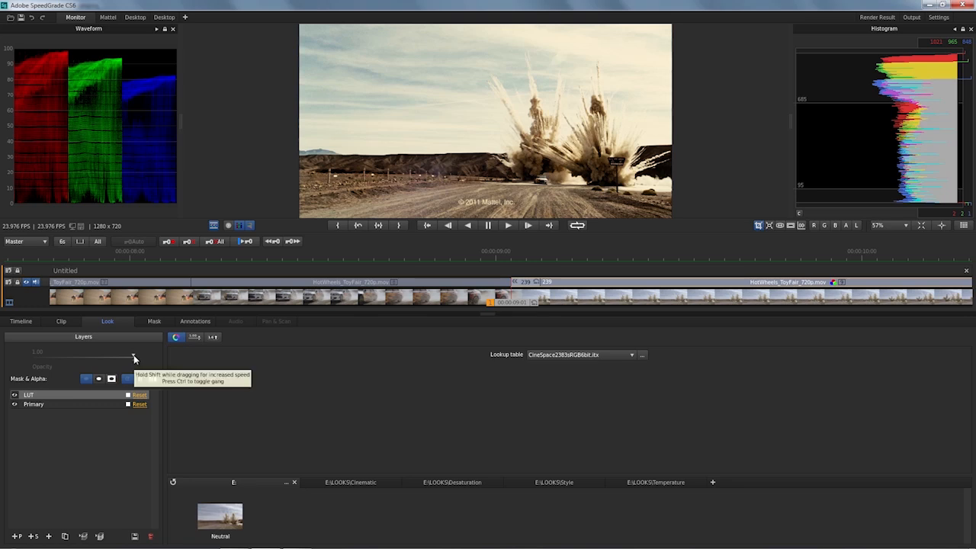
drag(135, 357, 131, 357)
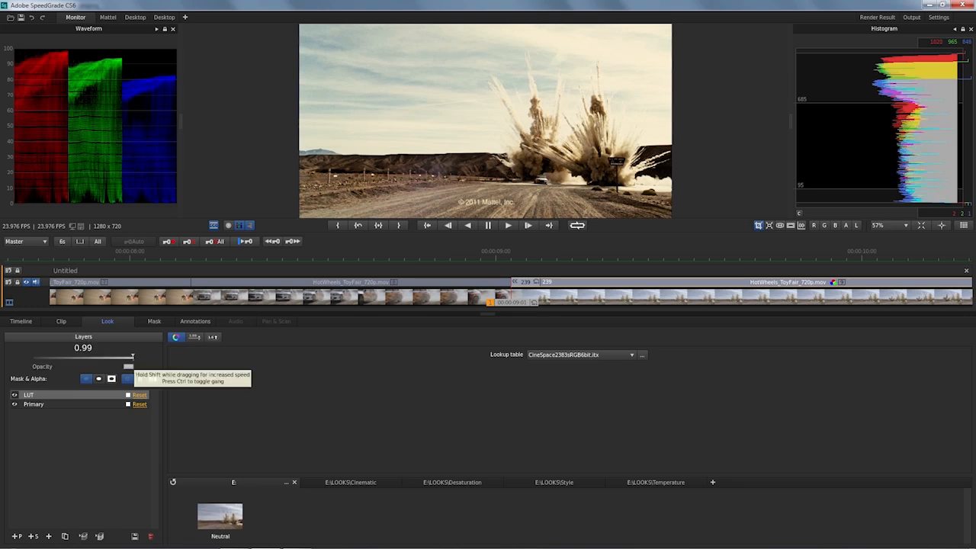
drag(131, 356, 111, 357)
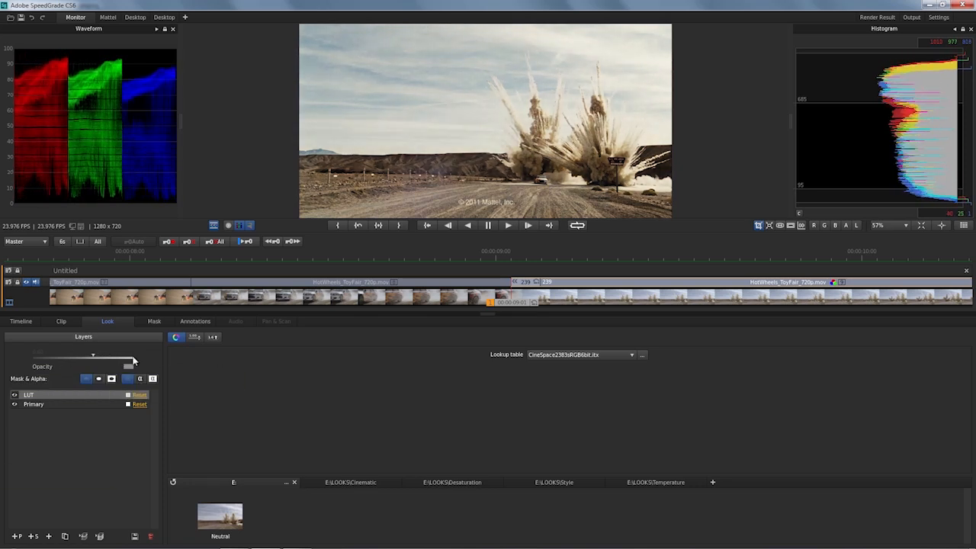
mouse_move(134, 360)
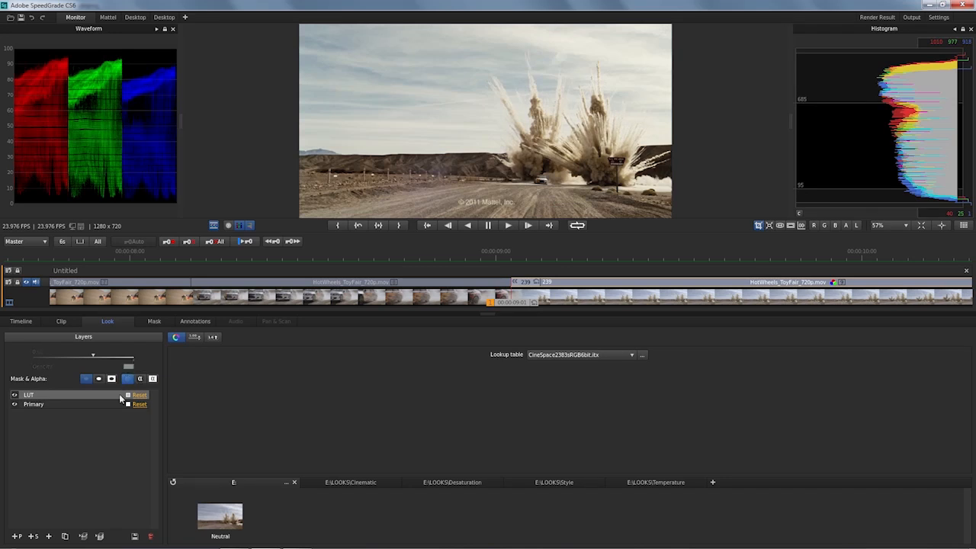
Step: Select the Primary layer and save the LUT grade as the look Cinema1
click(33, 404)
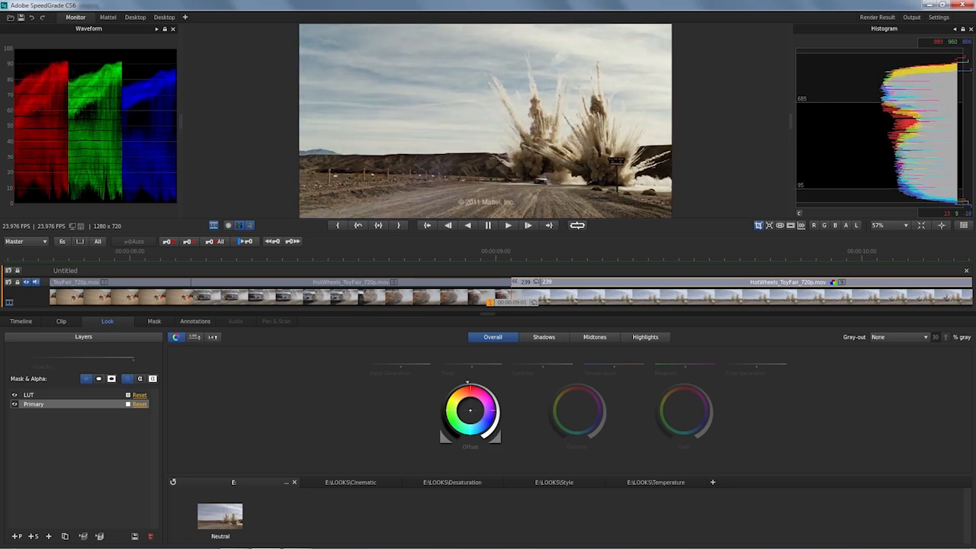
click(577, 412)
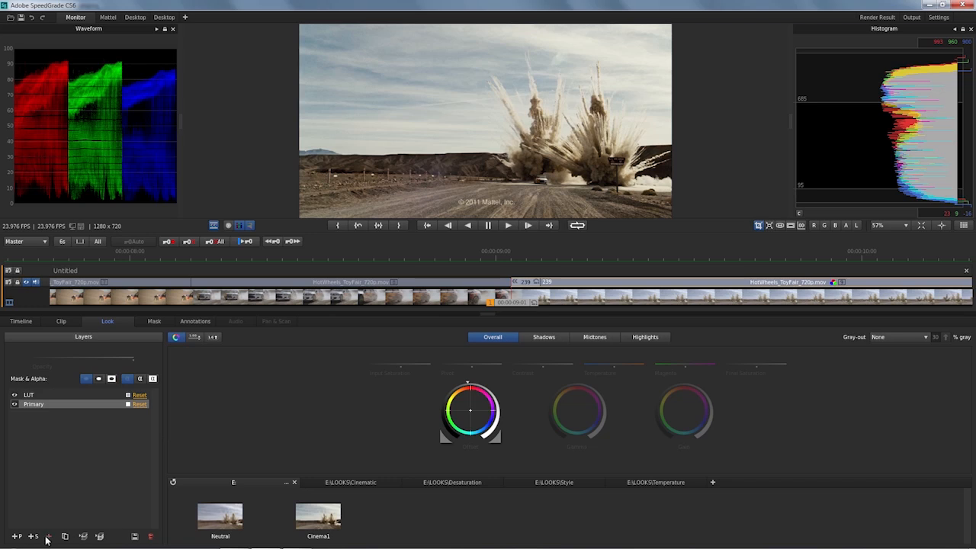
mouse_move(34, 536)
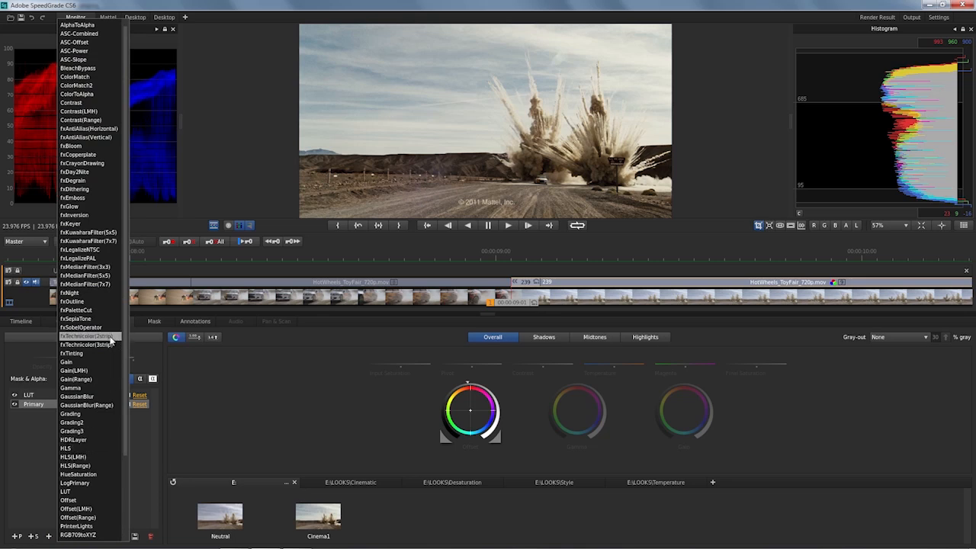
Step: Add an fxTechnicolor2strip layer at roughly 0.7 opacity and save the grade as a new look
click(90, 336)
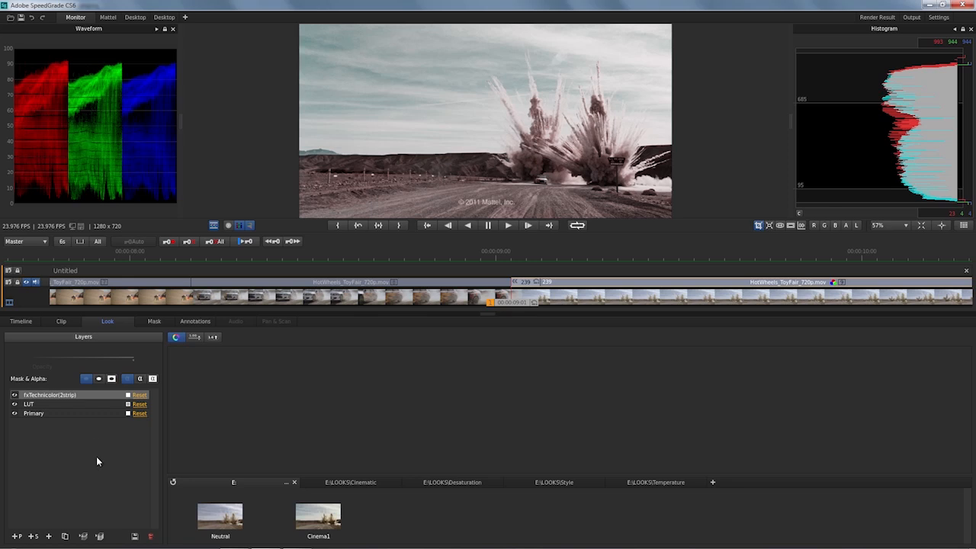
mouse_move(137, 352)
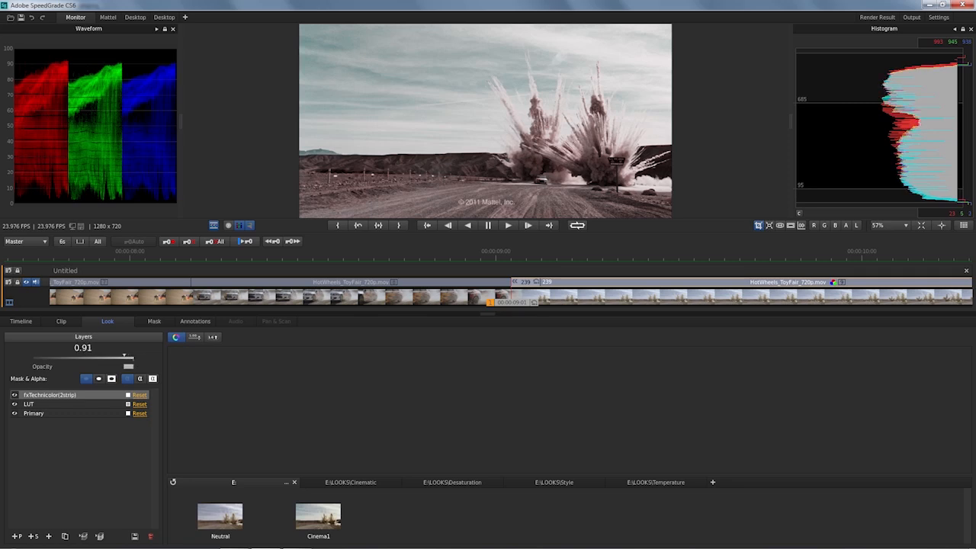
drag(125, 357, 93, 356)
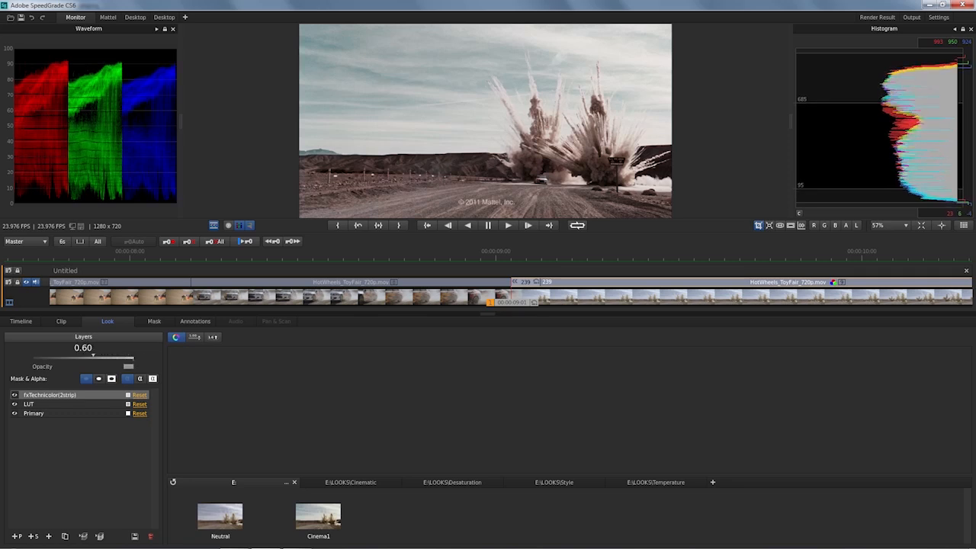
drag(93, 357, 89, 357)
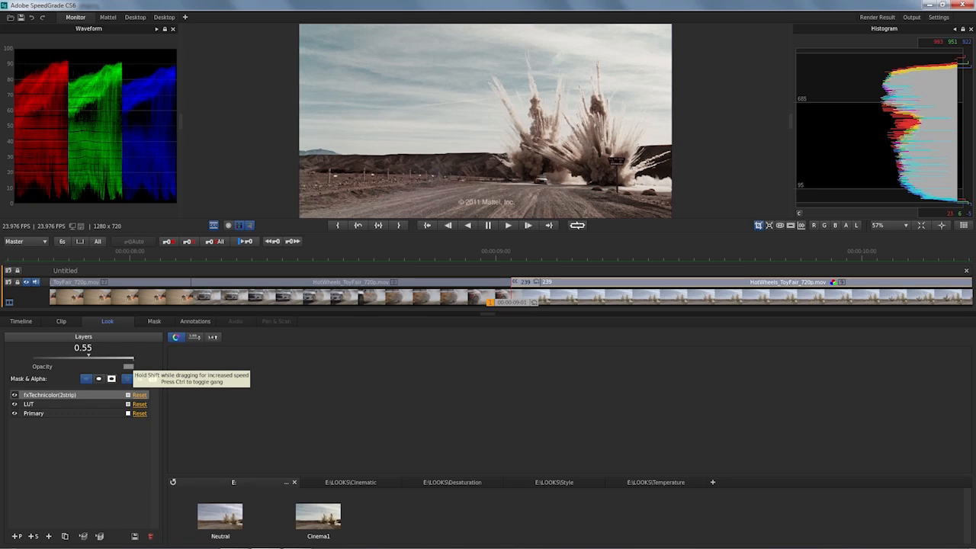
drag(99, 357, 119, 357)
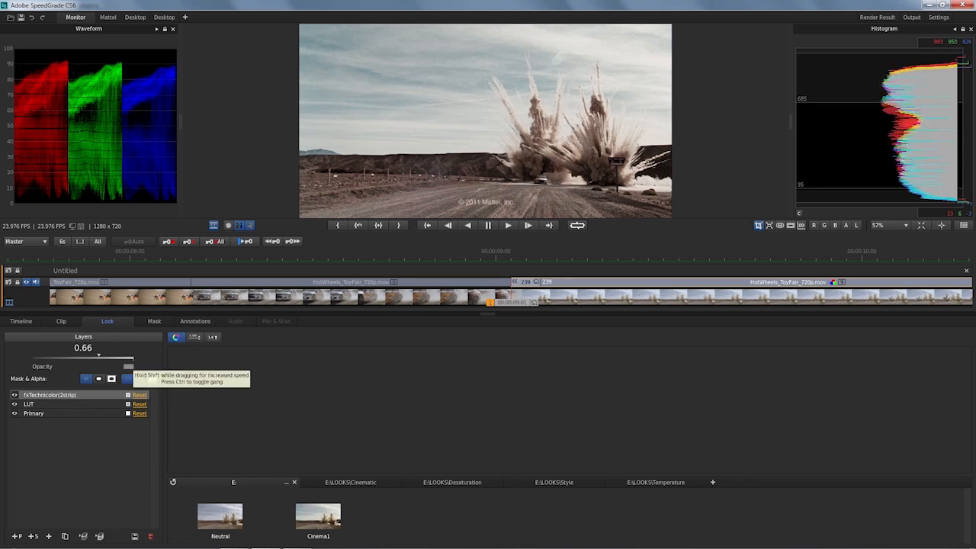
drag(99, 356, 111, 356)
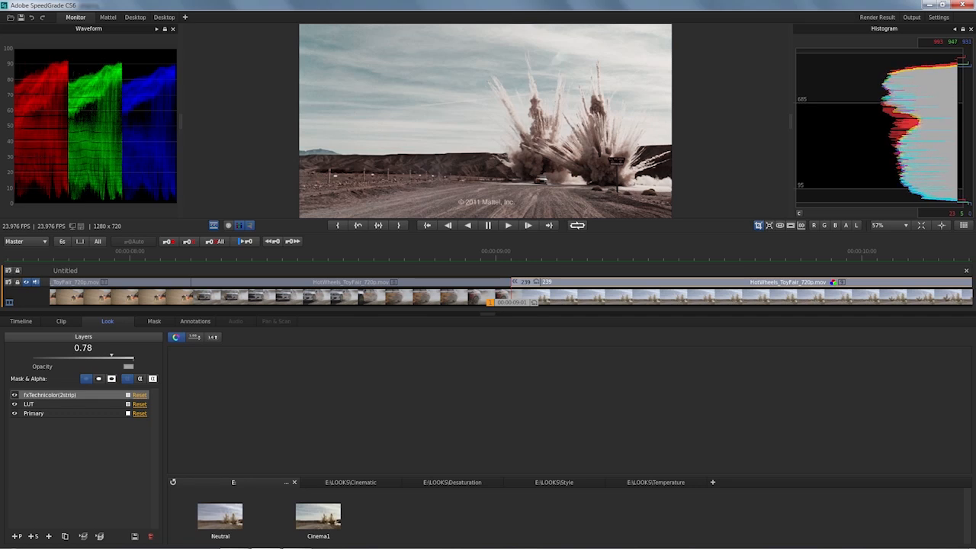
drag(110, 357, 102, 357)
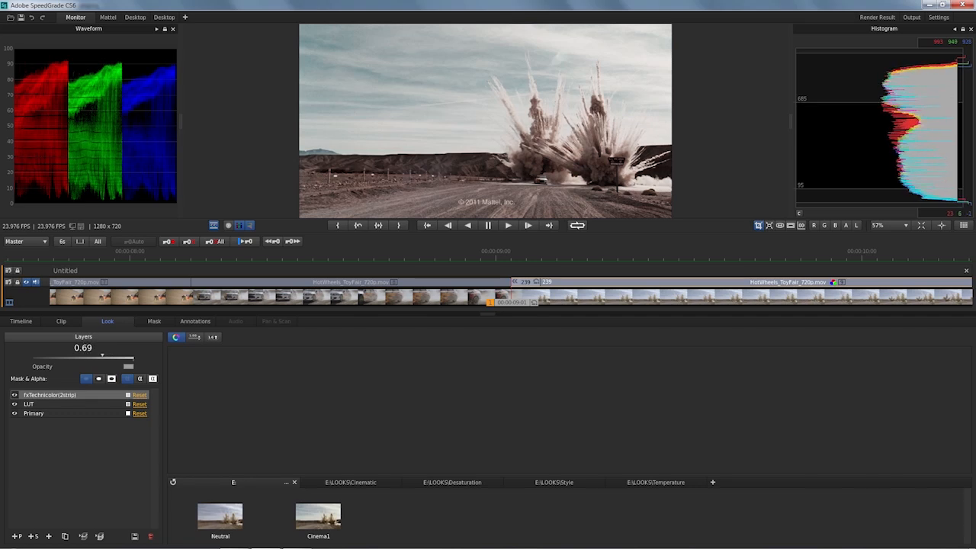
drag(101, 357, 94, 357)
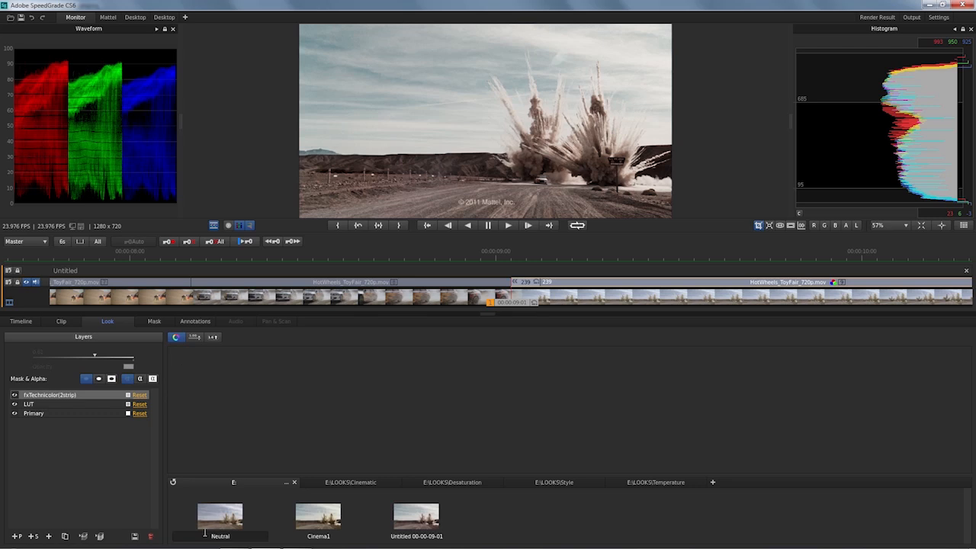
double_click(219, 517)
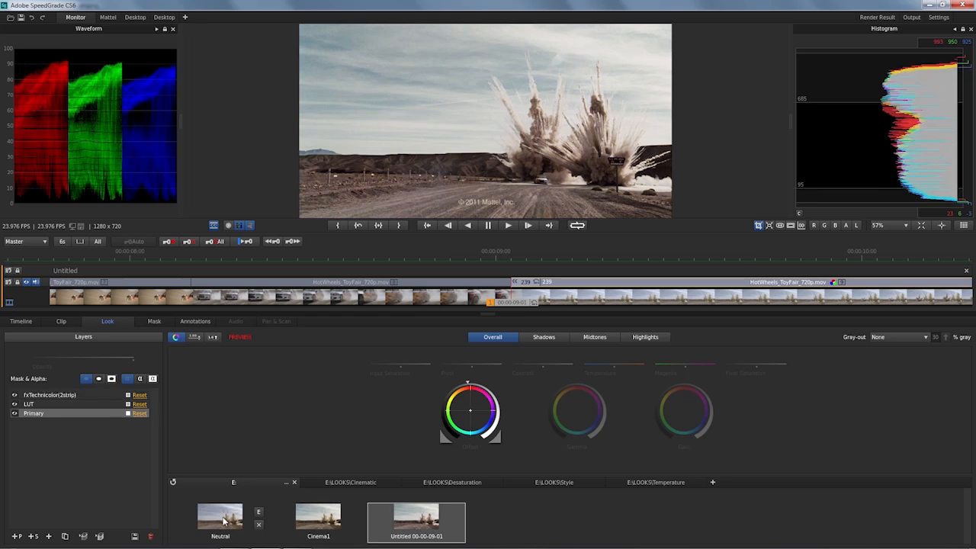
mouse_move(210, 515)
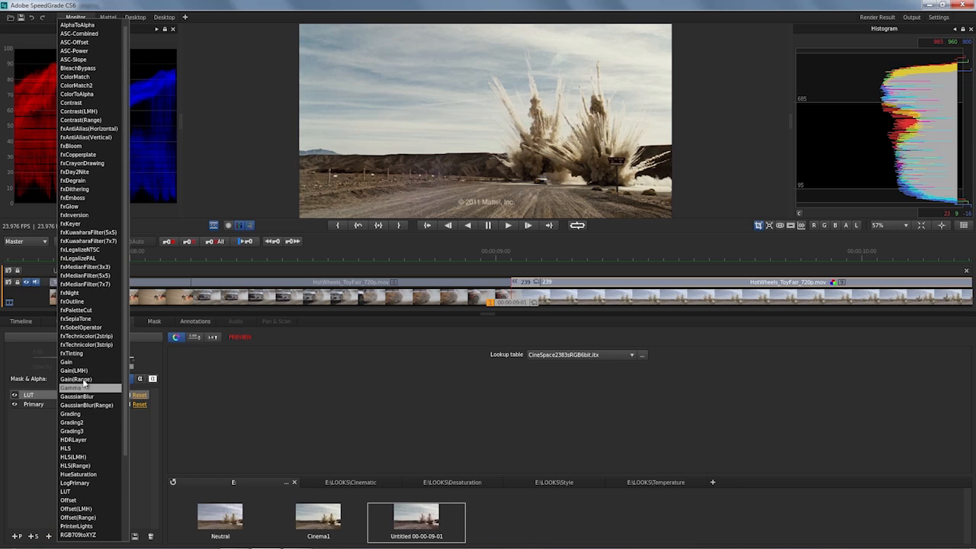
Step: Layer another fxTechnicolor2Strip effect over the LUT and lower its opacity
click(85, 345)
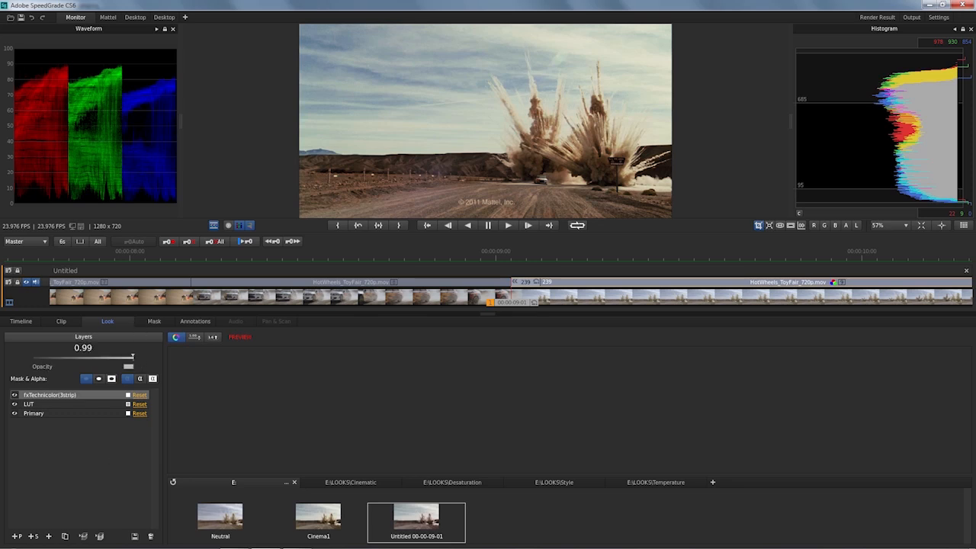
drag(131, 357, 92, 357)
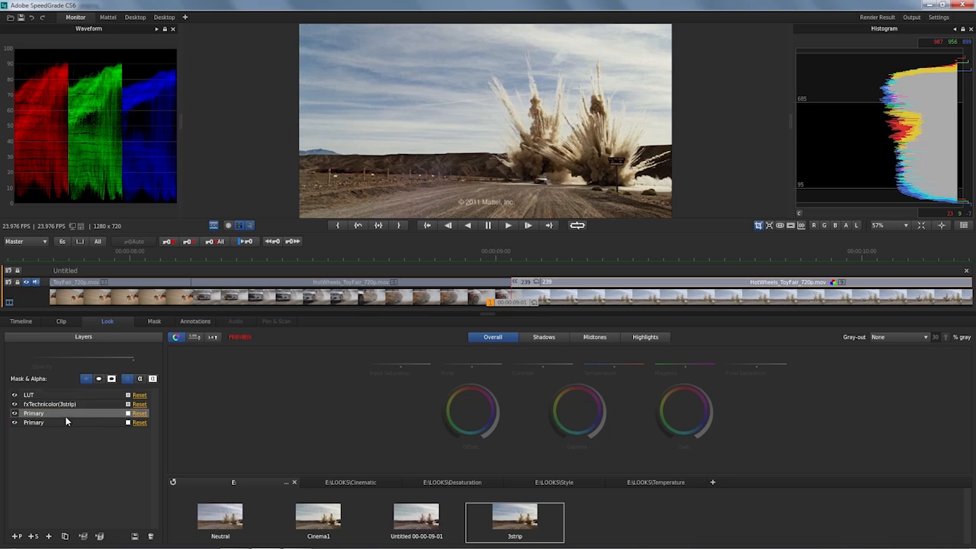
mouse_move(568, 378)
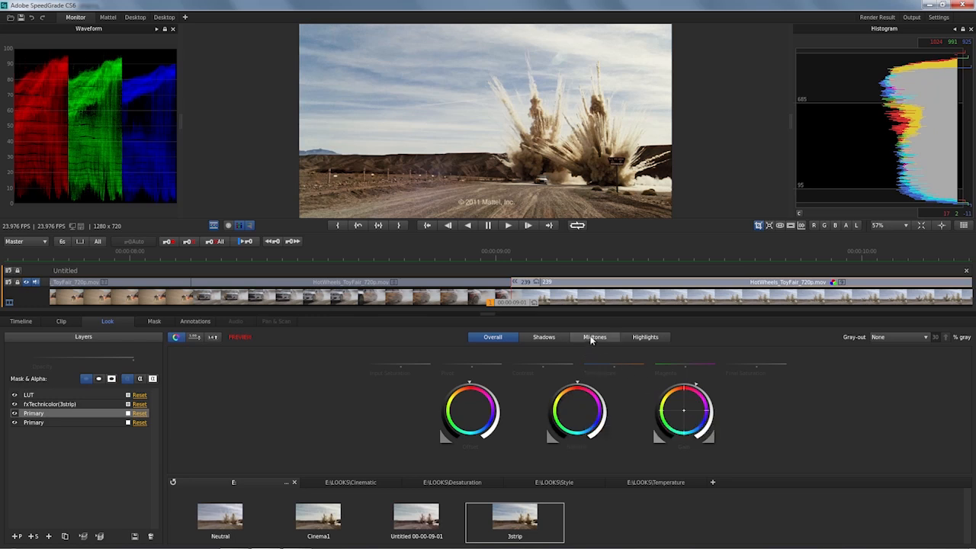
Step: Shift the added primary layer's Midtones temperature warmer
click(595, 337)
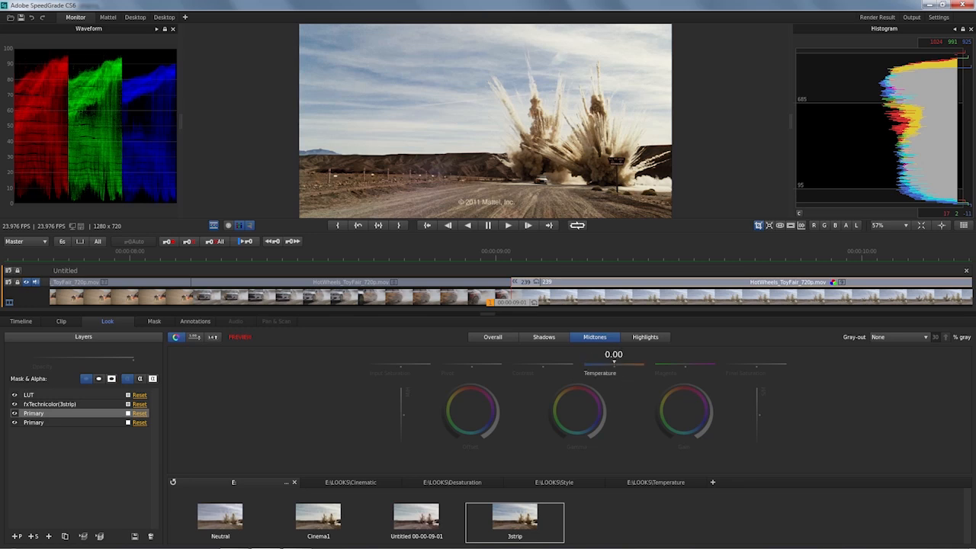
drag(614, 364, 639, 365)
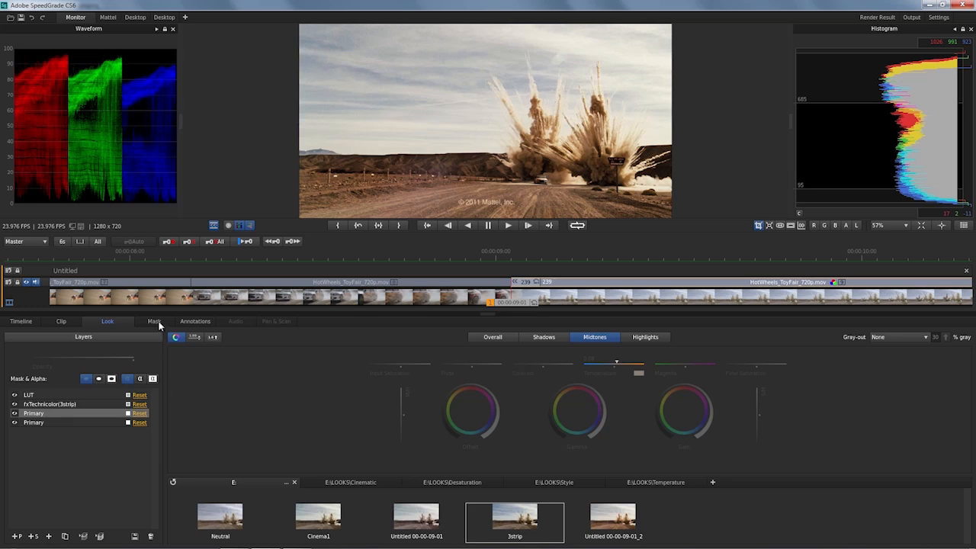
Step: Create an ellipse mask flattened over the sky above the horizon, then return to the Look layers
click(148, 321)
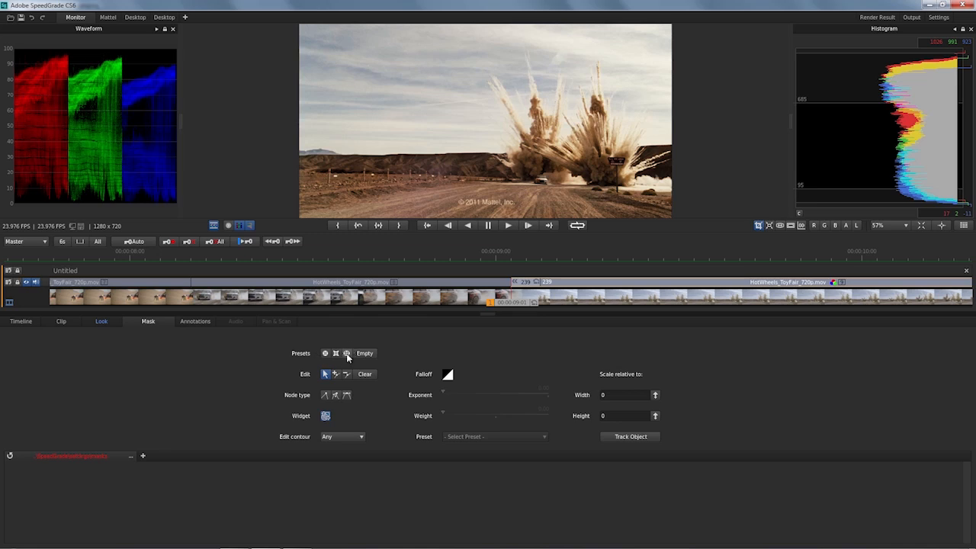
click(335, 354)
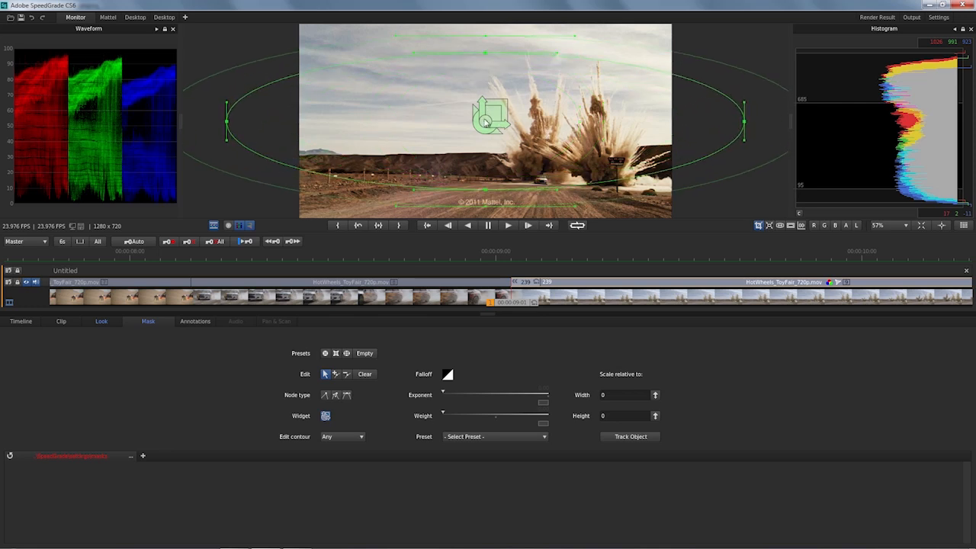
drag(488, 116, 482, 82)
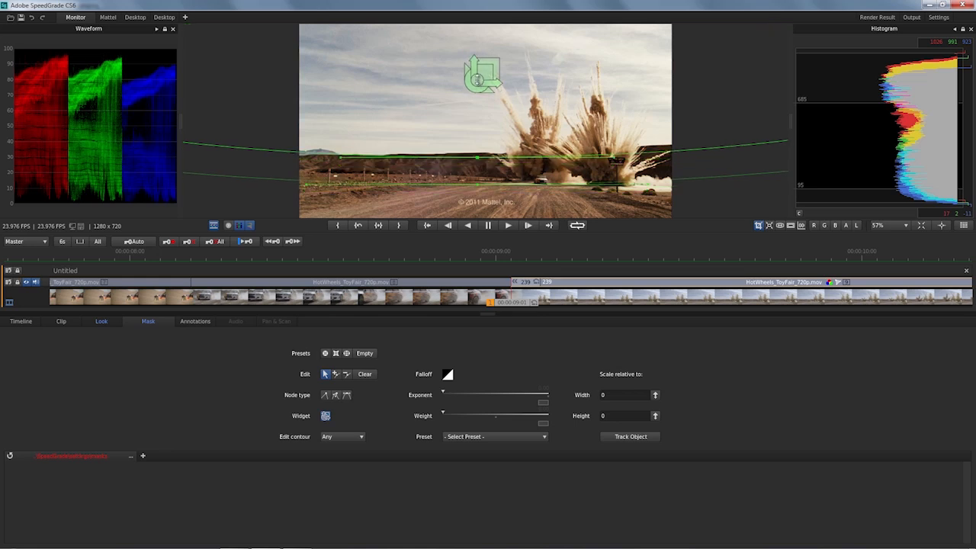
click(100, 320)
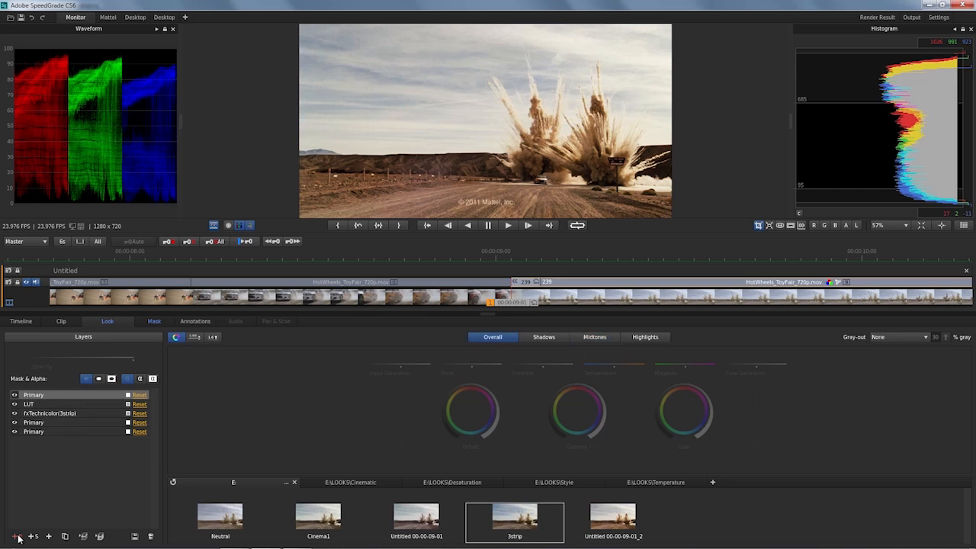
mouse_move(43, 397)
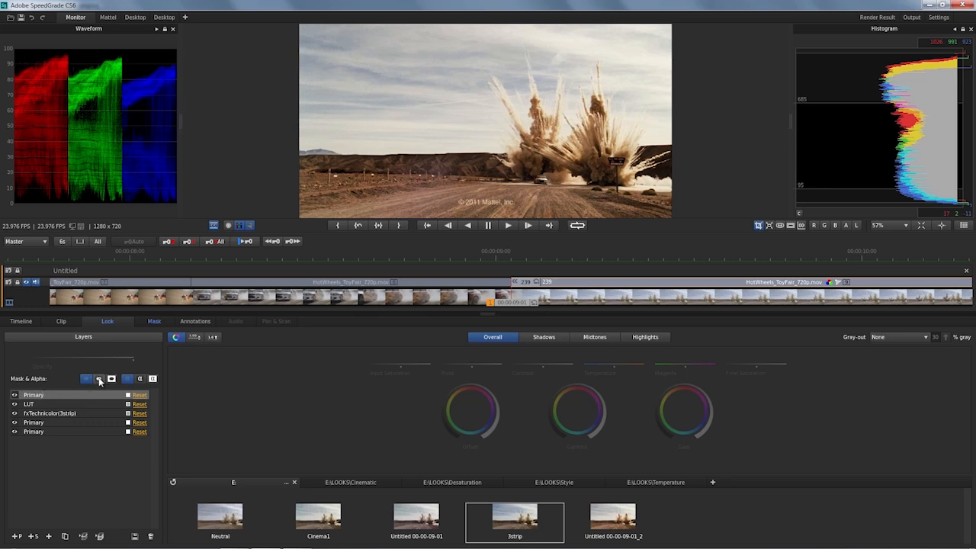
Step: Apply the sky mask to the top Primary layer and push its balance and midtones toward blue
click(99, 378)
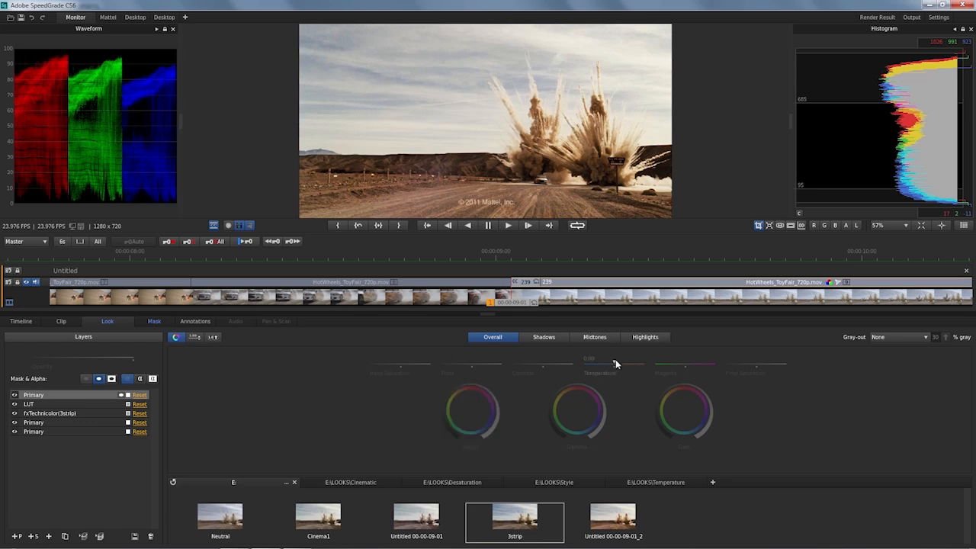
drag(639, 362, 604, 363)
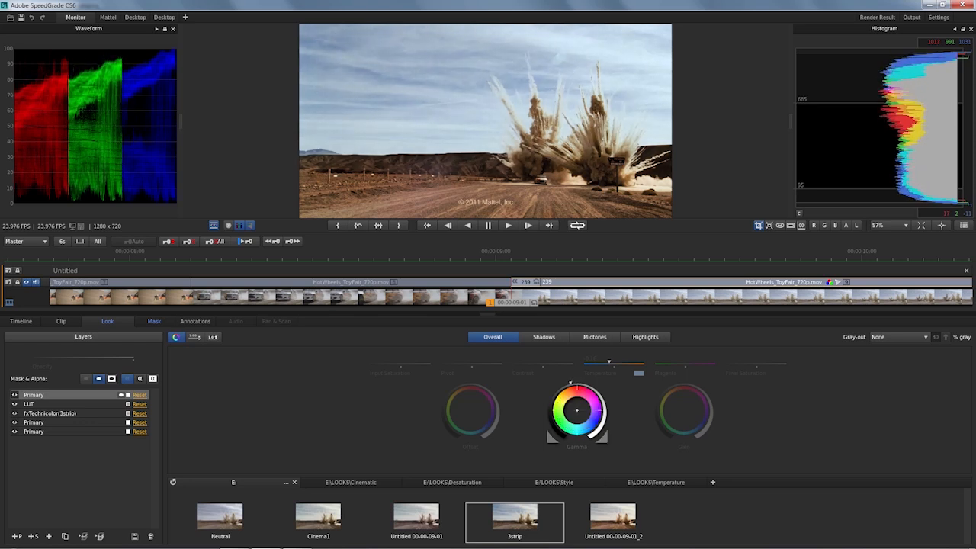
drag(576, 410, 577, 412)
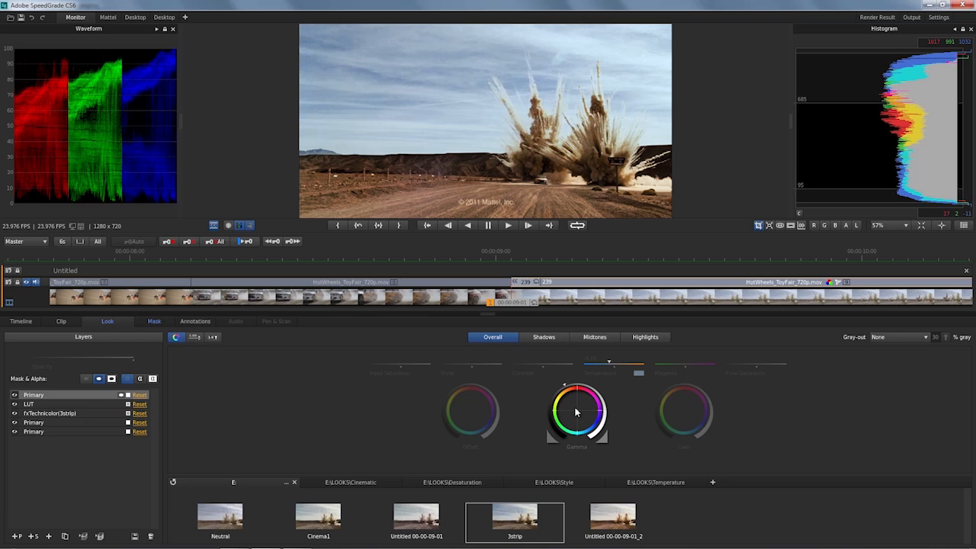
mouse_move(577, 412)
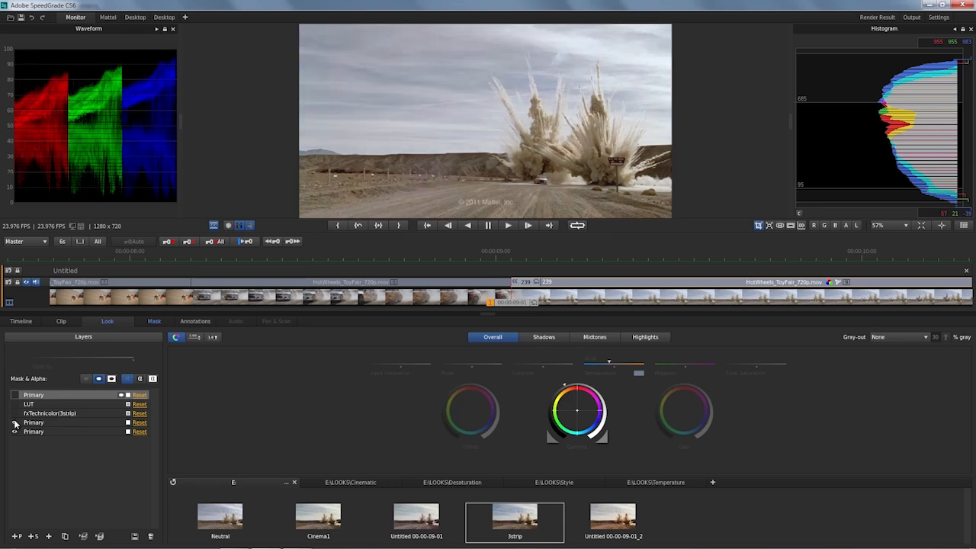
Step: Lower the cool sky layer's opacity to about 0.69
click(14, 404)
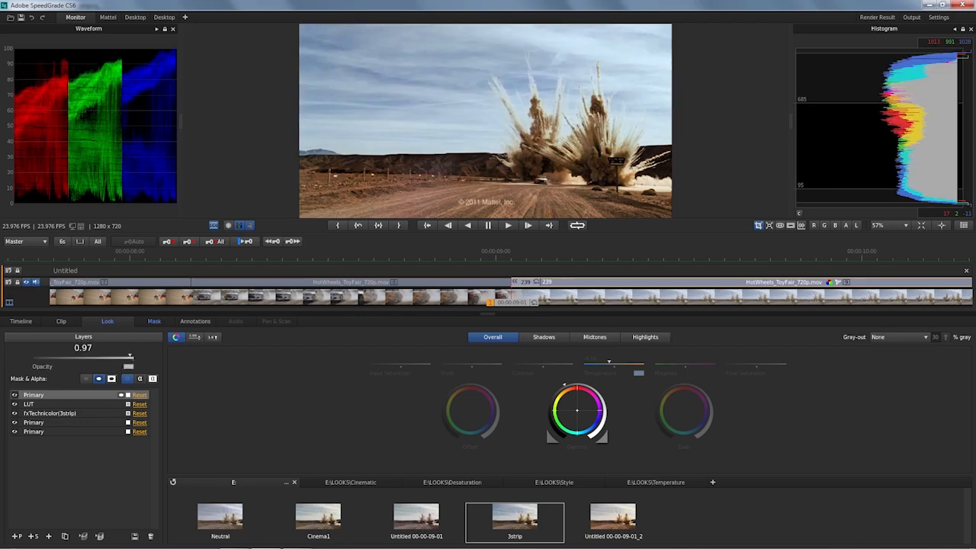
drag(129, 359, 100, 358)
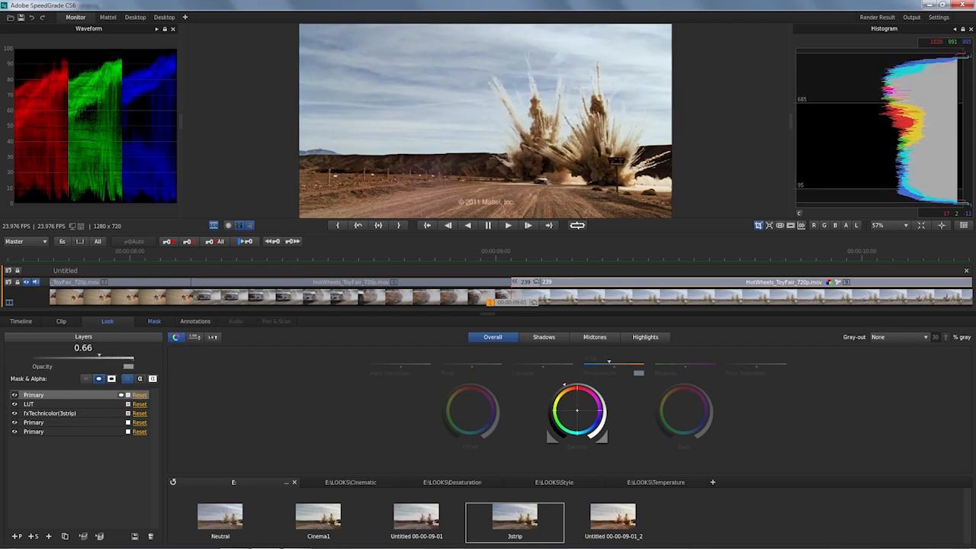
drag(128, 357, 134, 356)
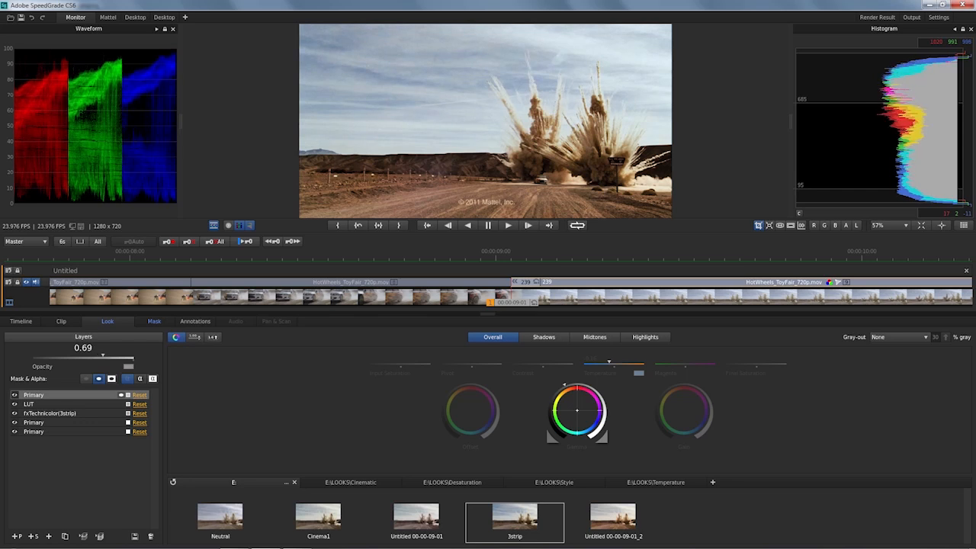
mouse_move(134, 359)
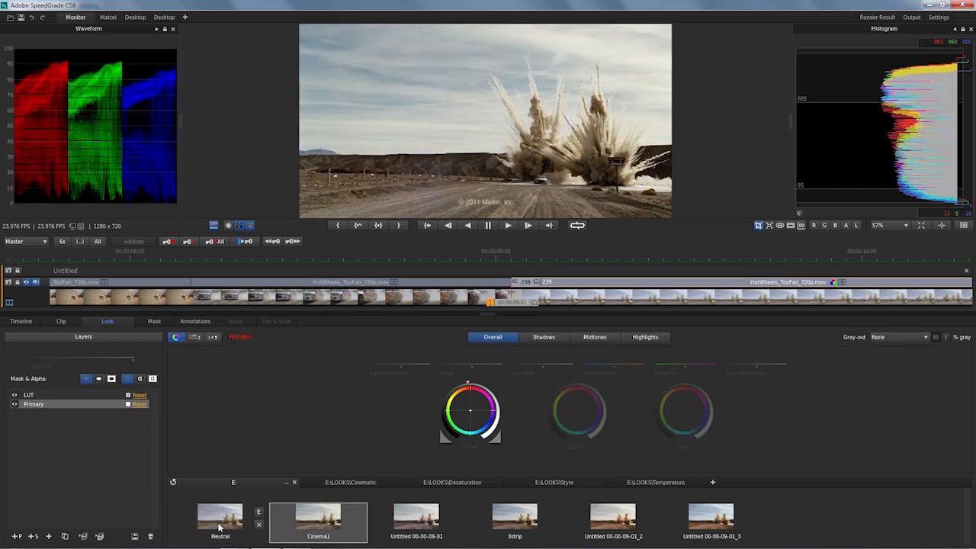
Step: Compare the two-strip and 3strip looks on the clip, then reapply the newest masked cooler-sky look
click(415, 518)
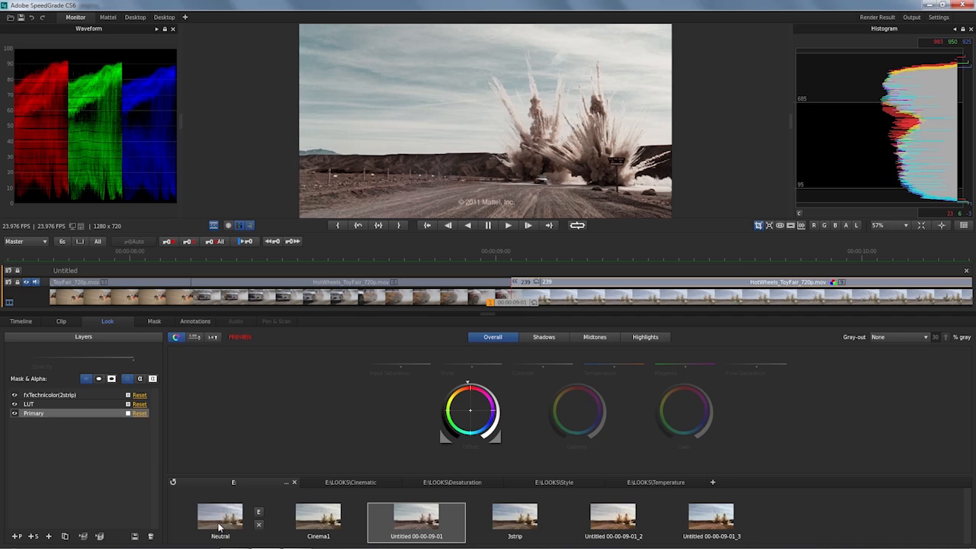
click(515, 518)
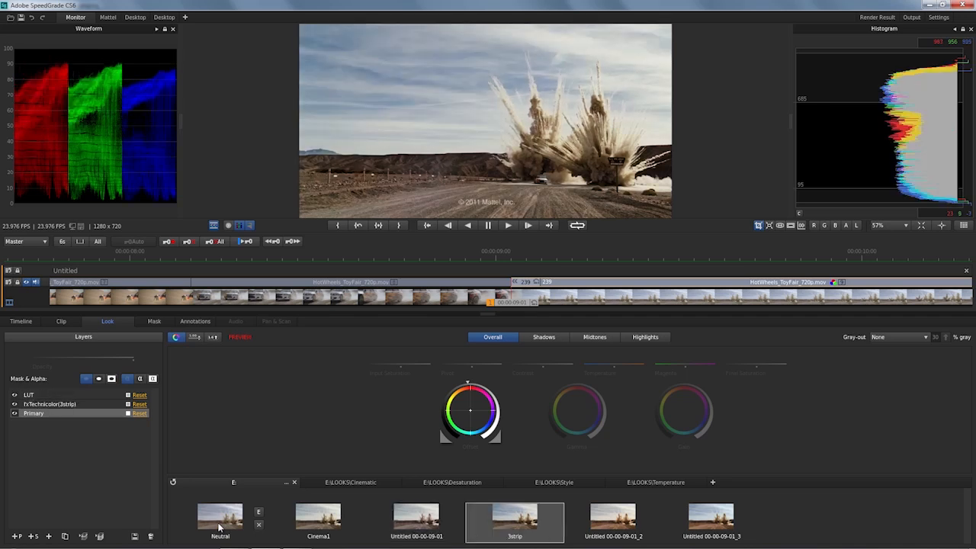
click(711, 517)
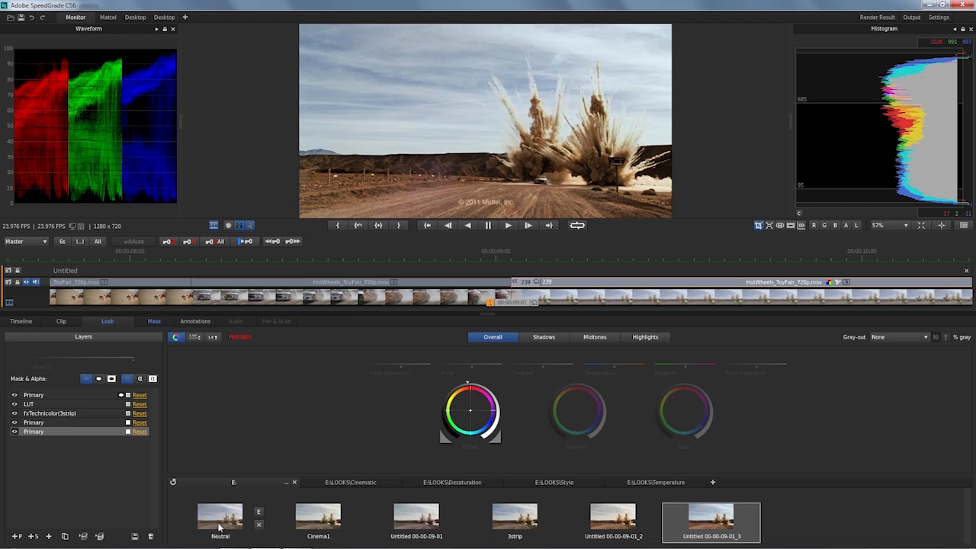